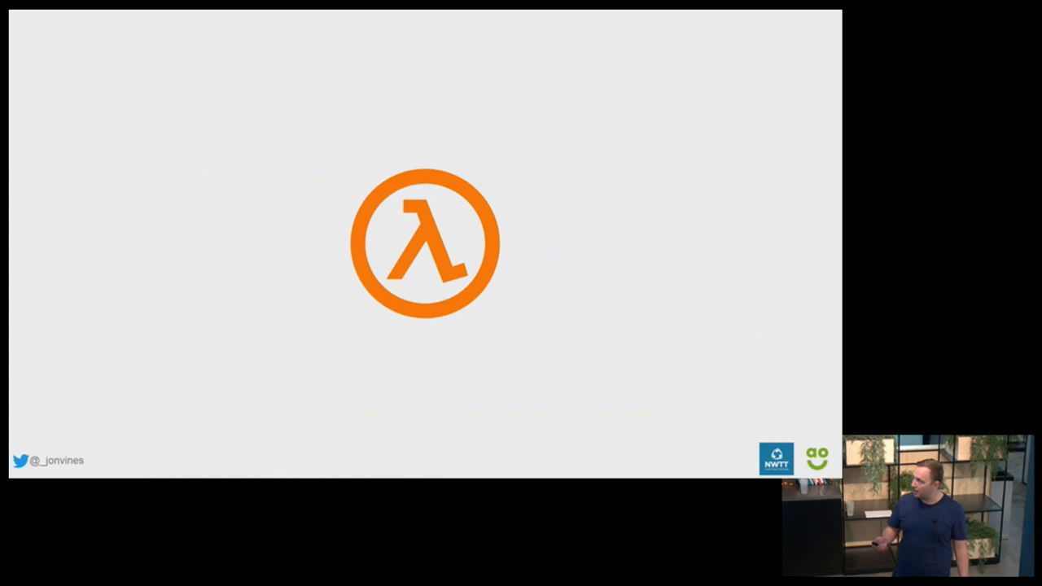
pyautogui.press('Right')
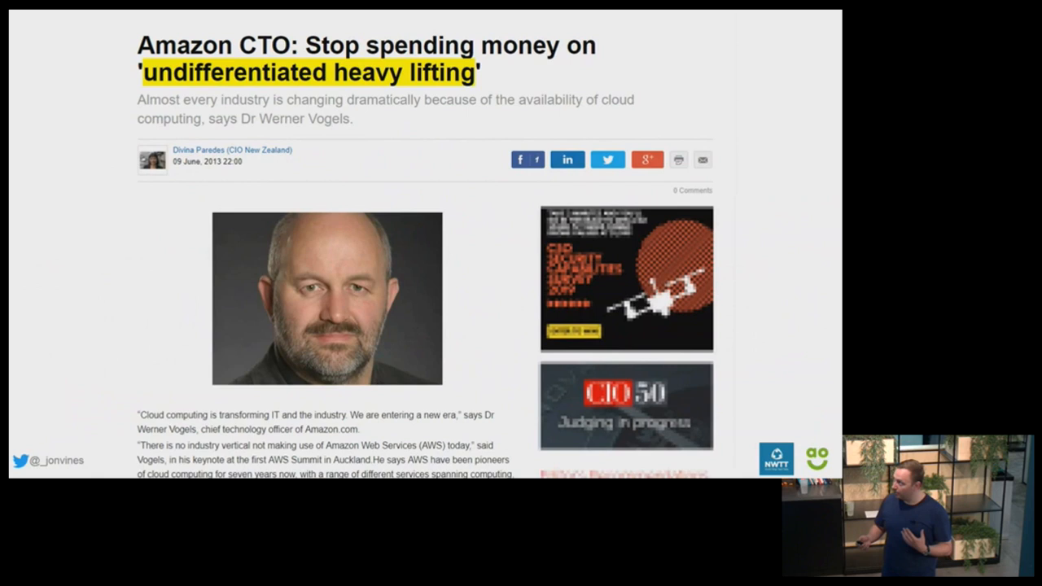
pyautogui.press('Right')
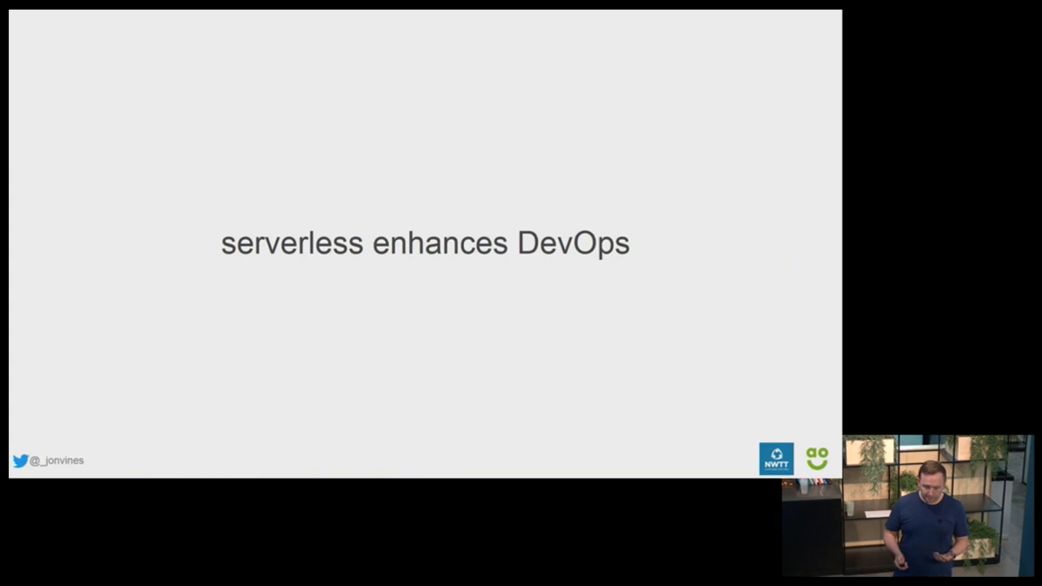
pyautogui.press('Right')
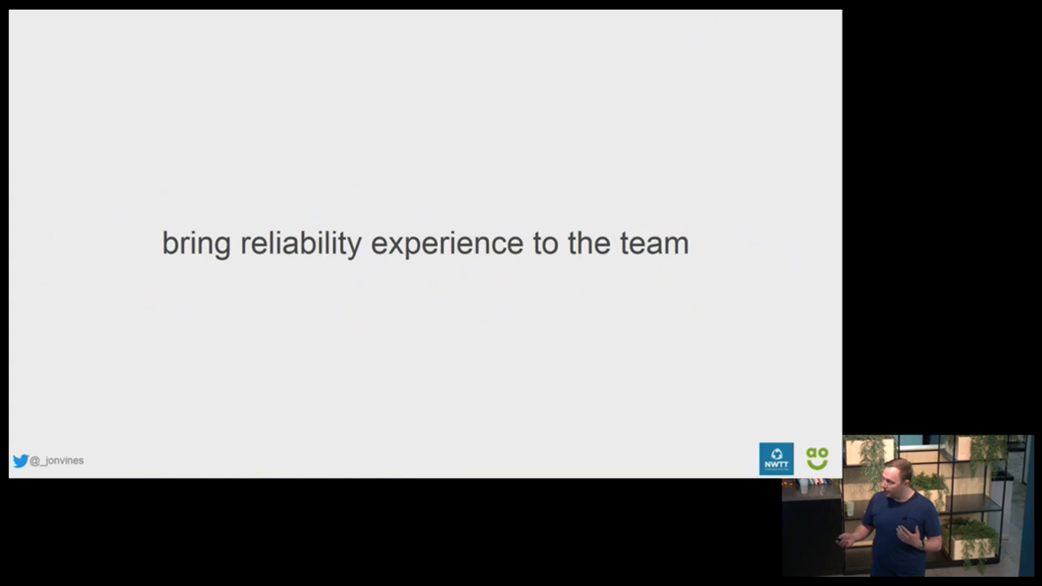
pyautogui.press('Right')
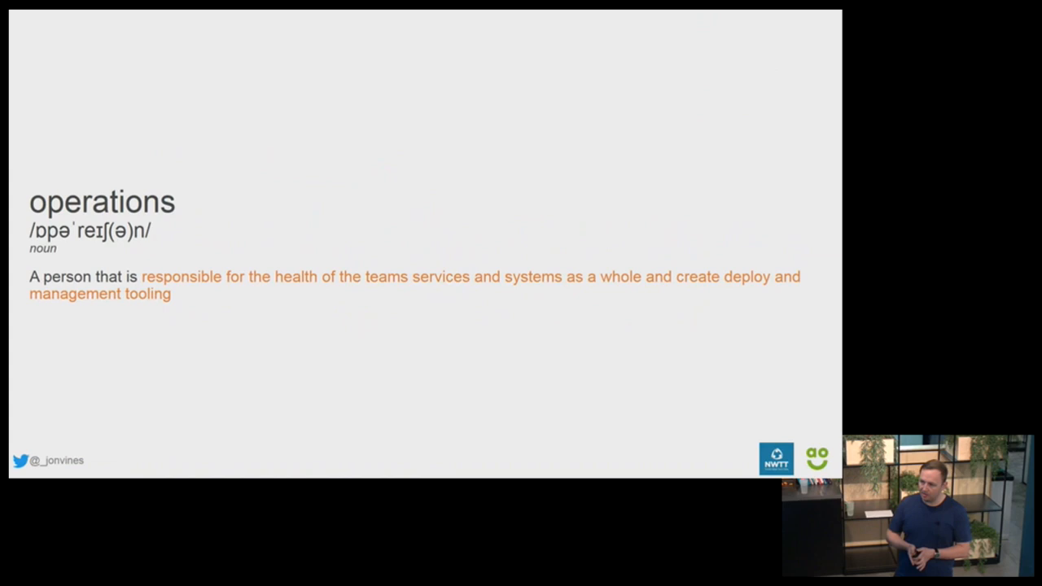
pyautogui.press('Right')
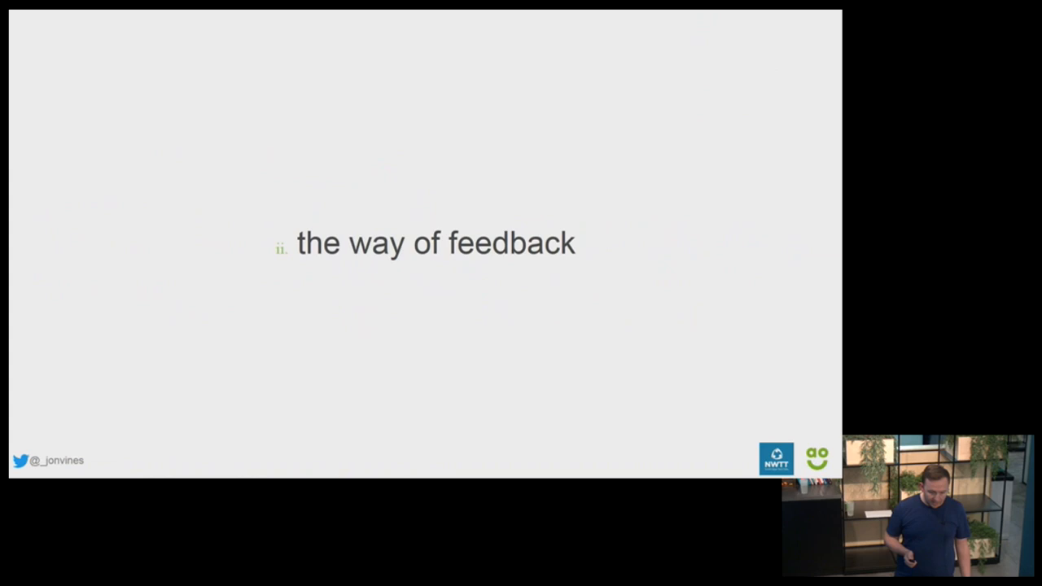
pyautogui.press('Right')
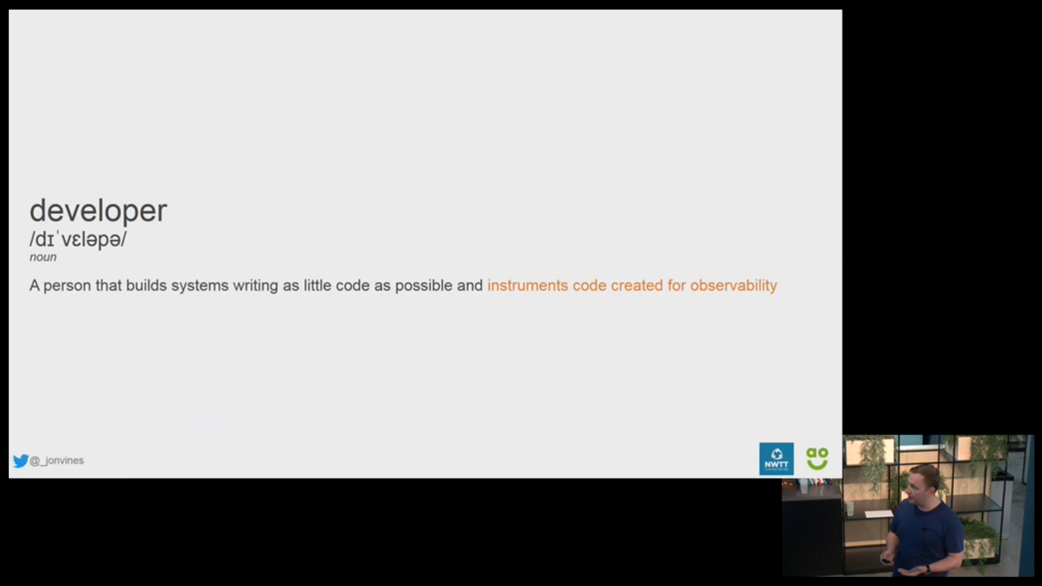
pyautogui.press('right')
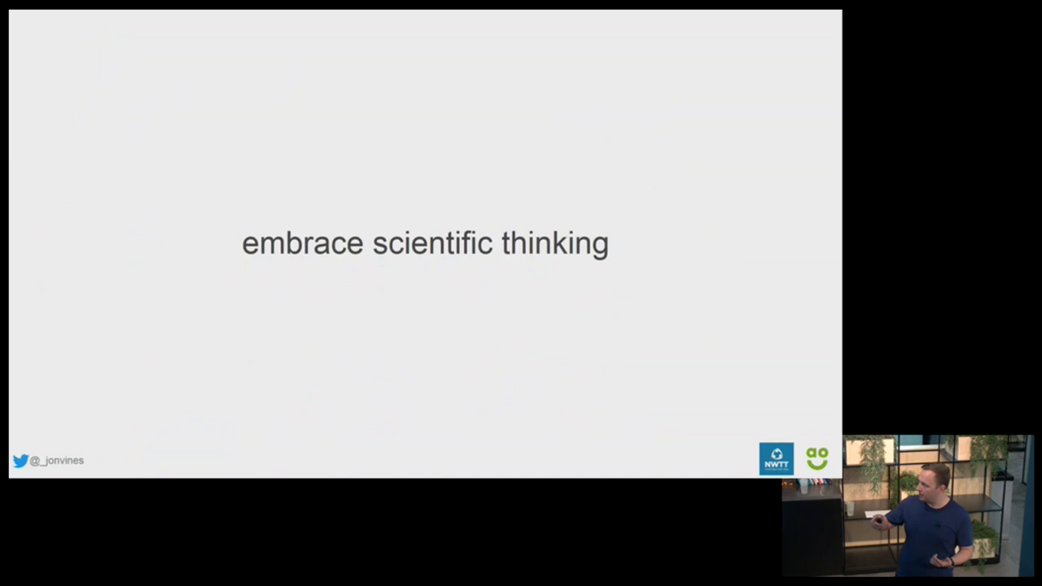
pyautogui.press('Right')
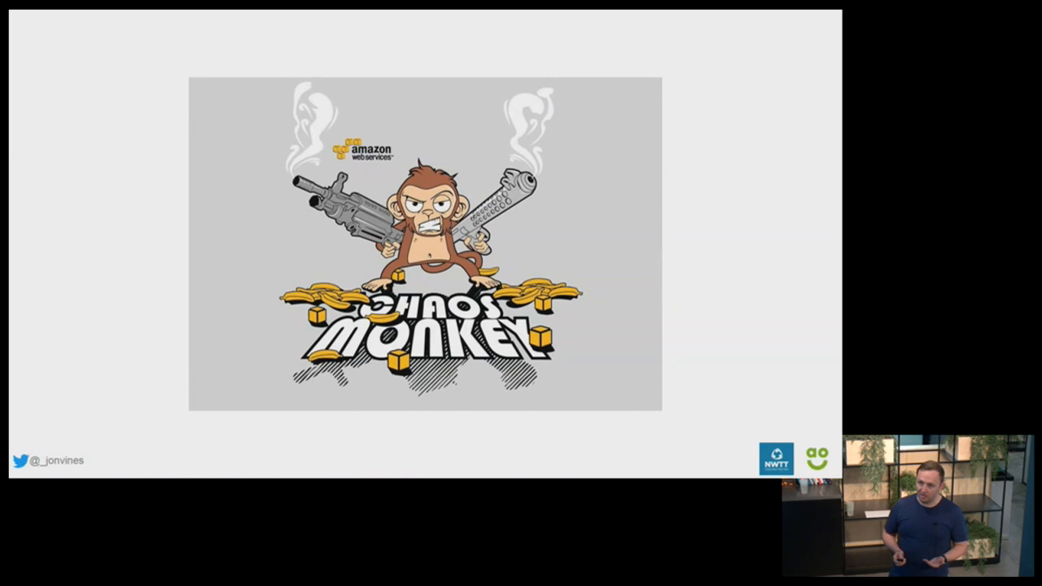
pyautogui.press('Right')
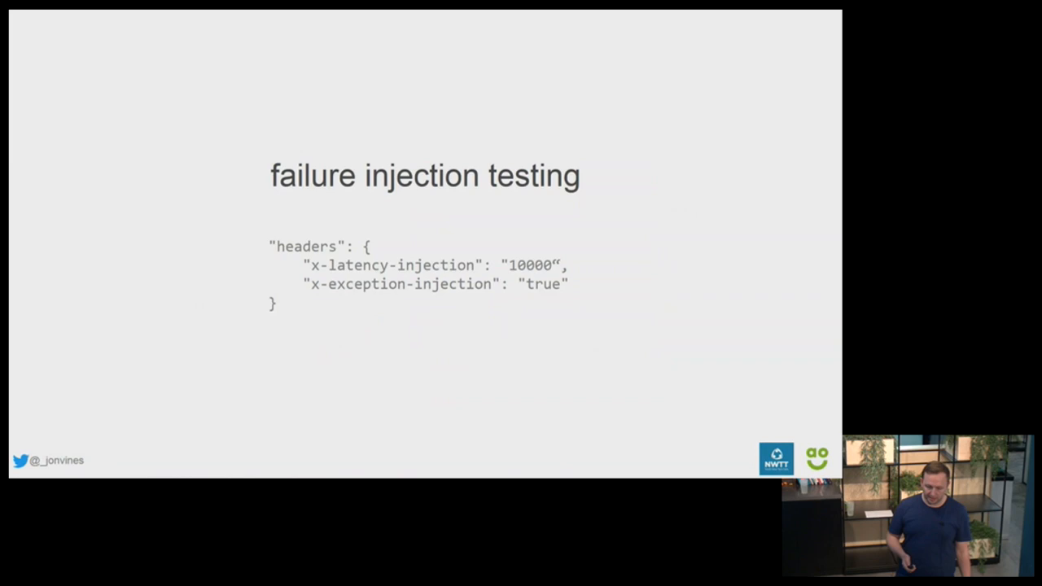
pyautogui.press('Right')
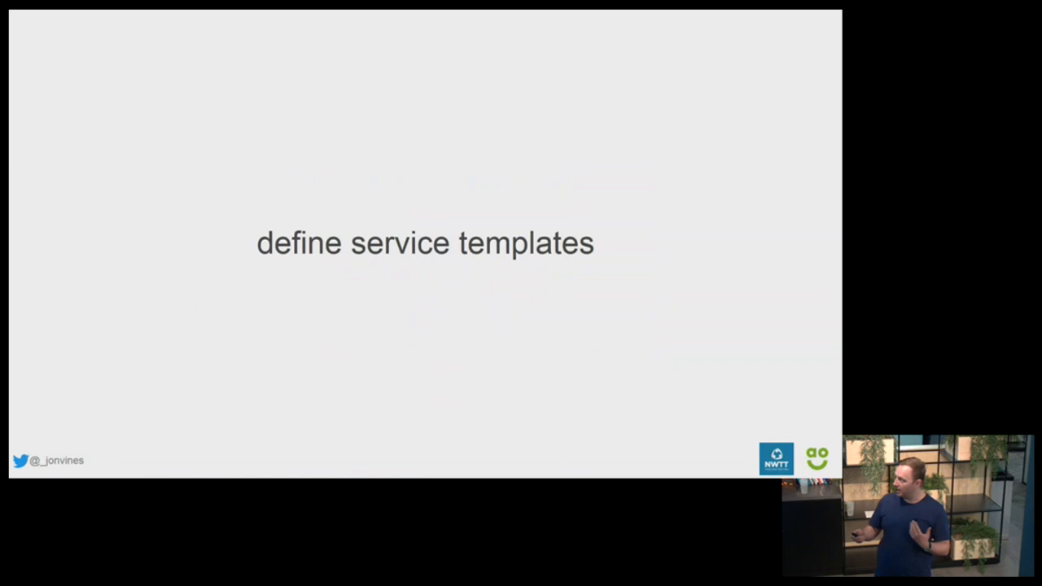
pyautogui.press('Right')
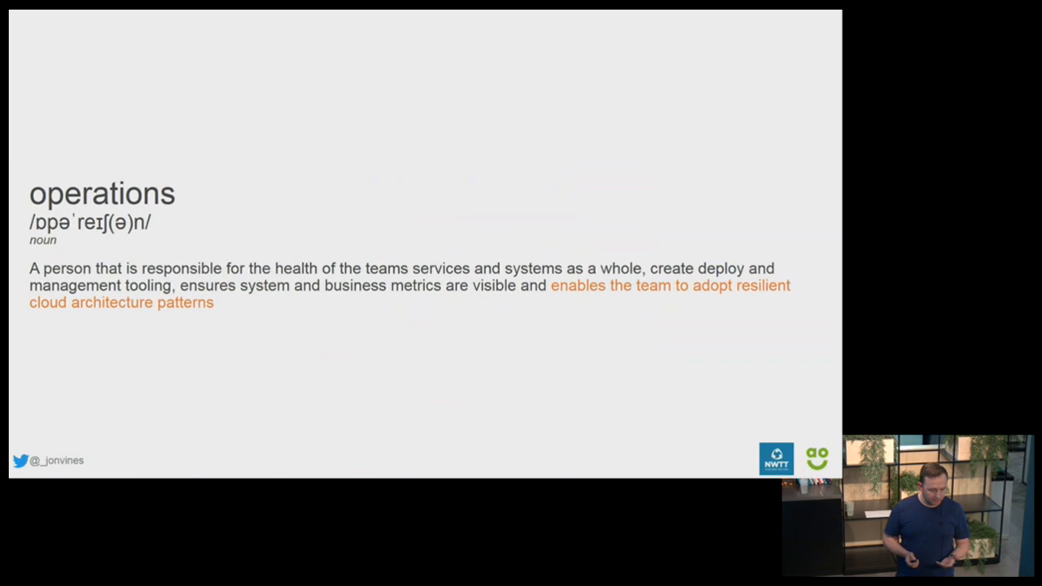
pyautogui.press('Right')
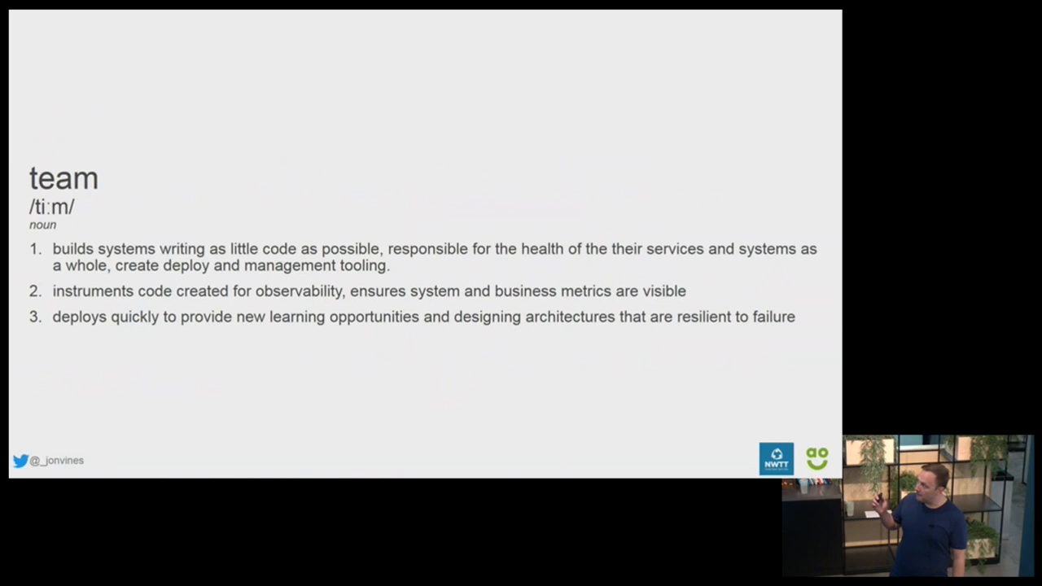
pyautogui.press('right')
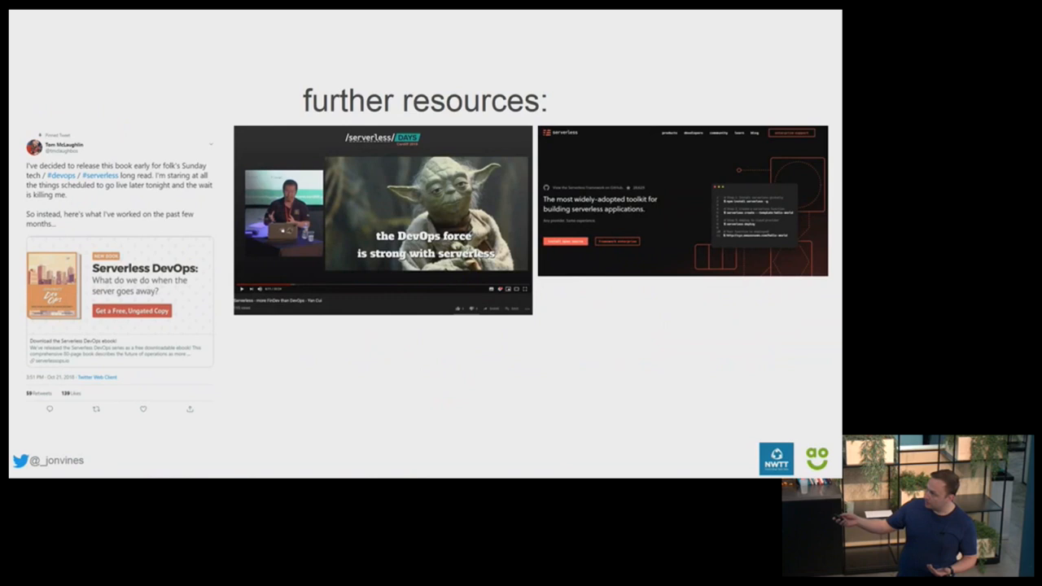